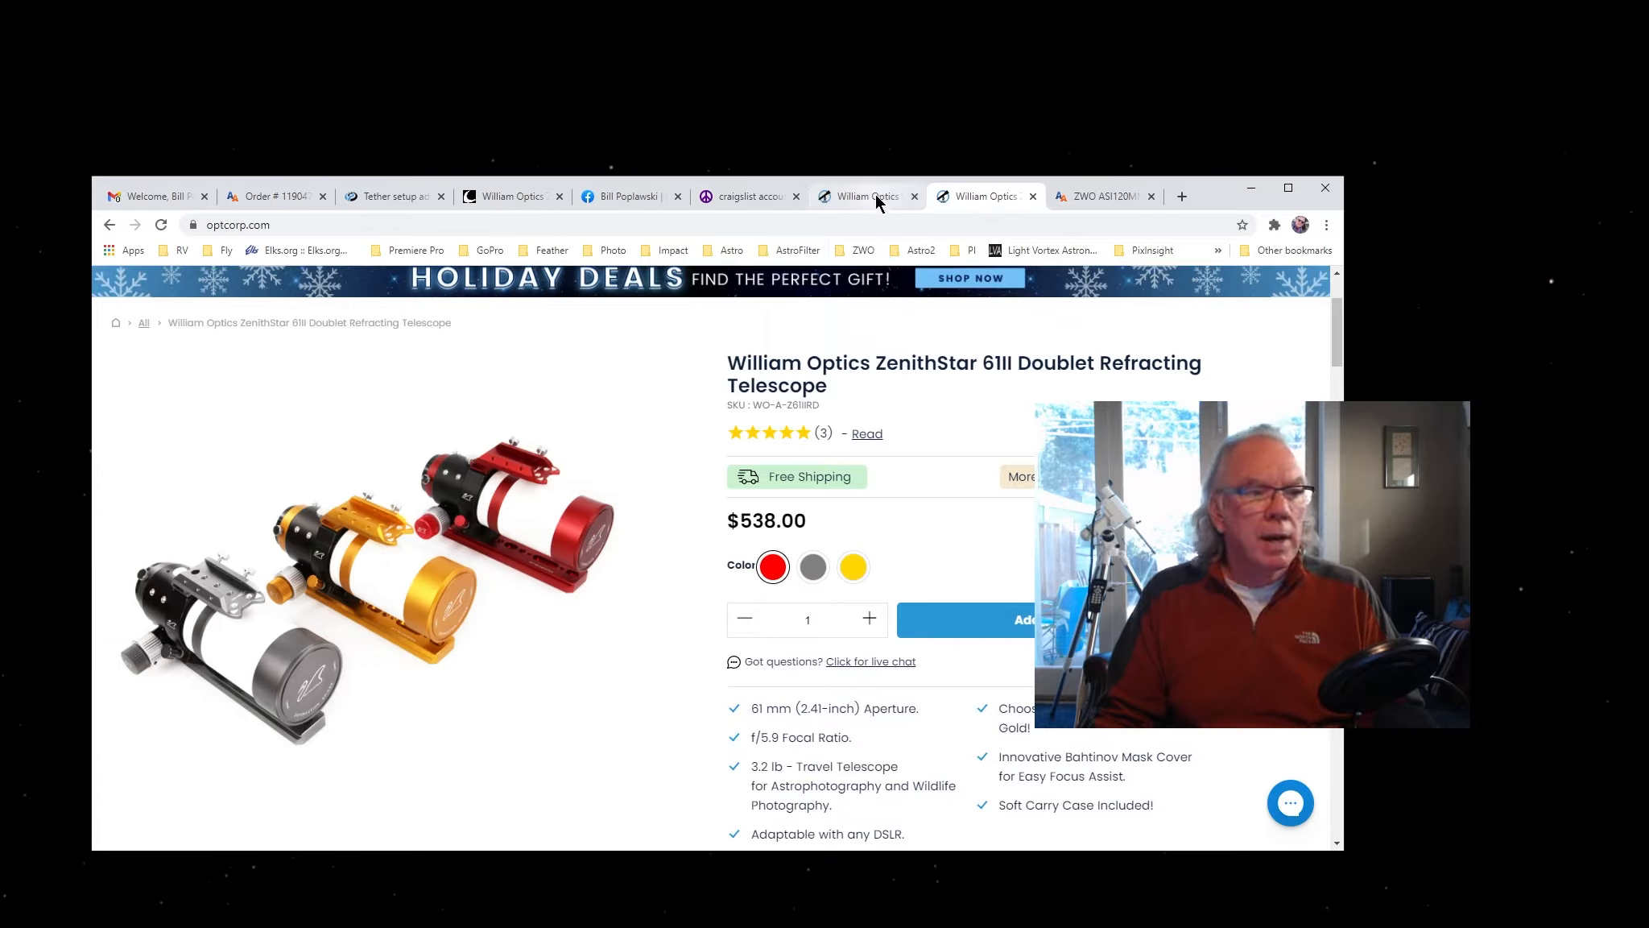
# Step: Show the red William Optics UniGuide 32mm Guide Scope page, priced $99
pyautogui.click(862, 195)
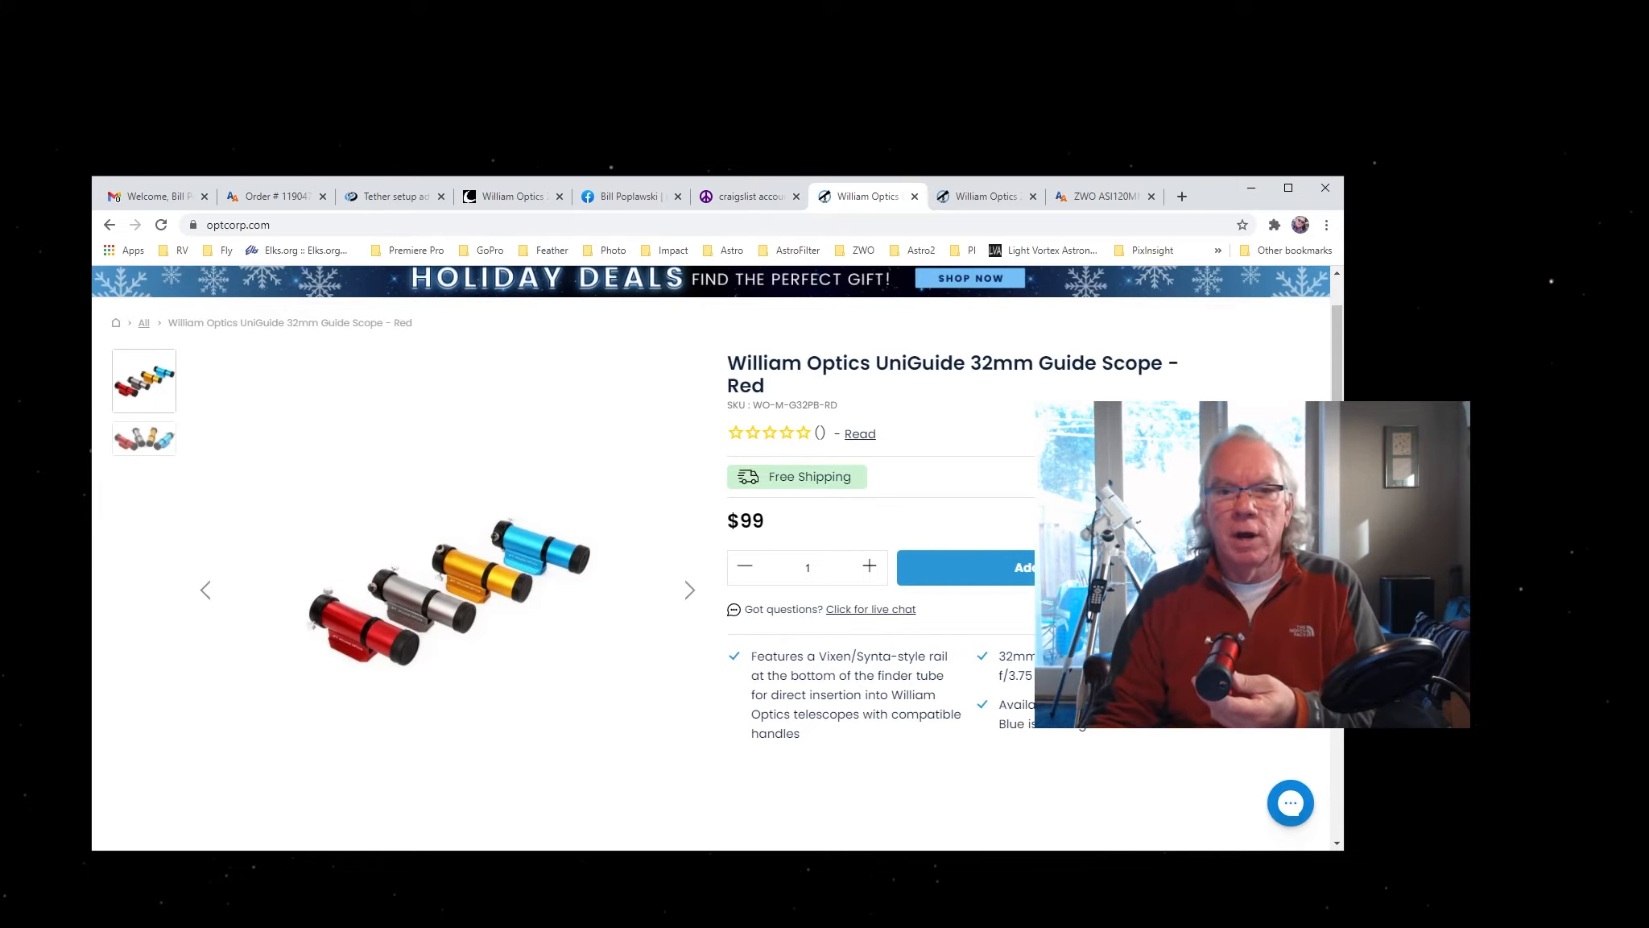
# Step: Review the UniGuide specifications, then show the ZWO ASI120MM-Mini camera page on Agena
pyautogui.scroll(-3)
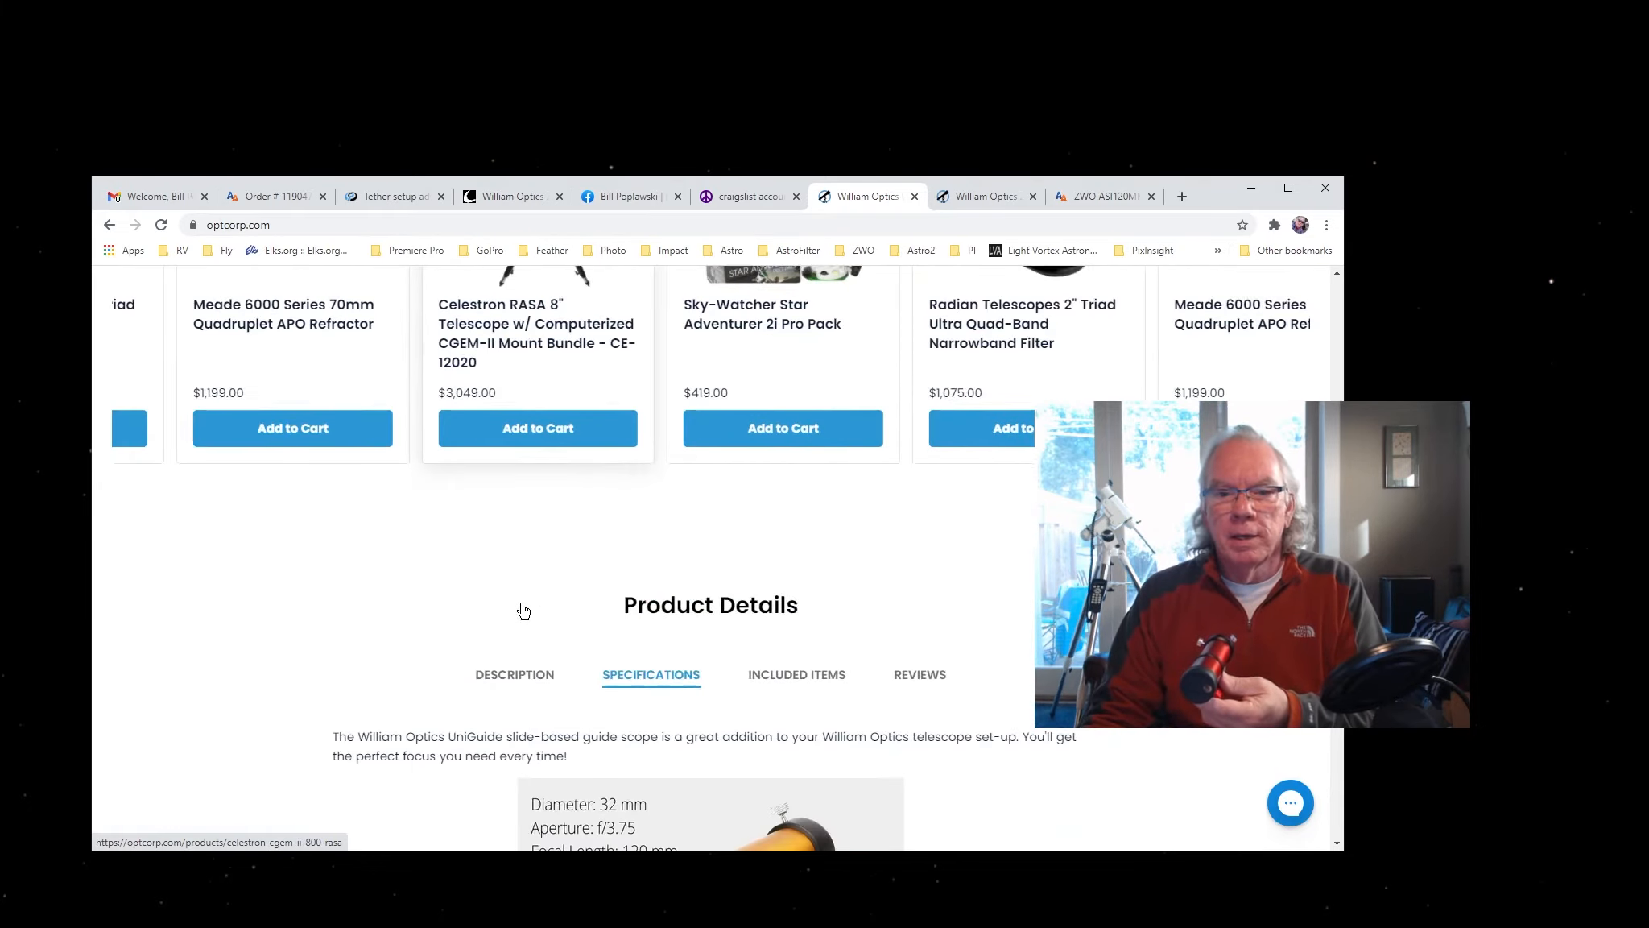
pyautogui.scroll(-3)
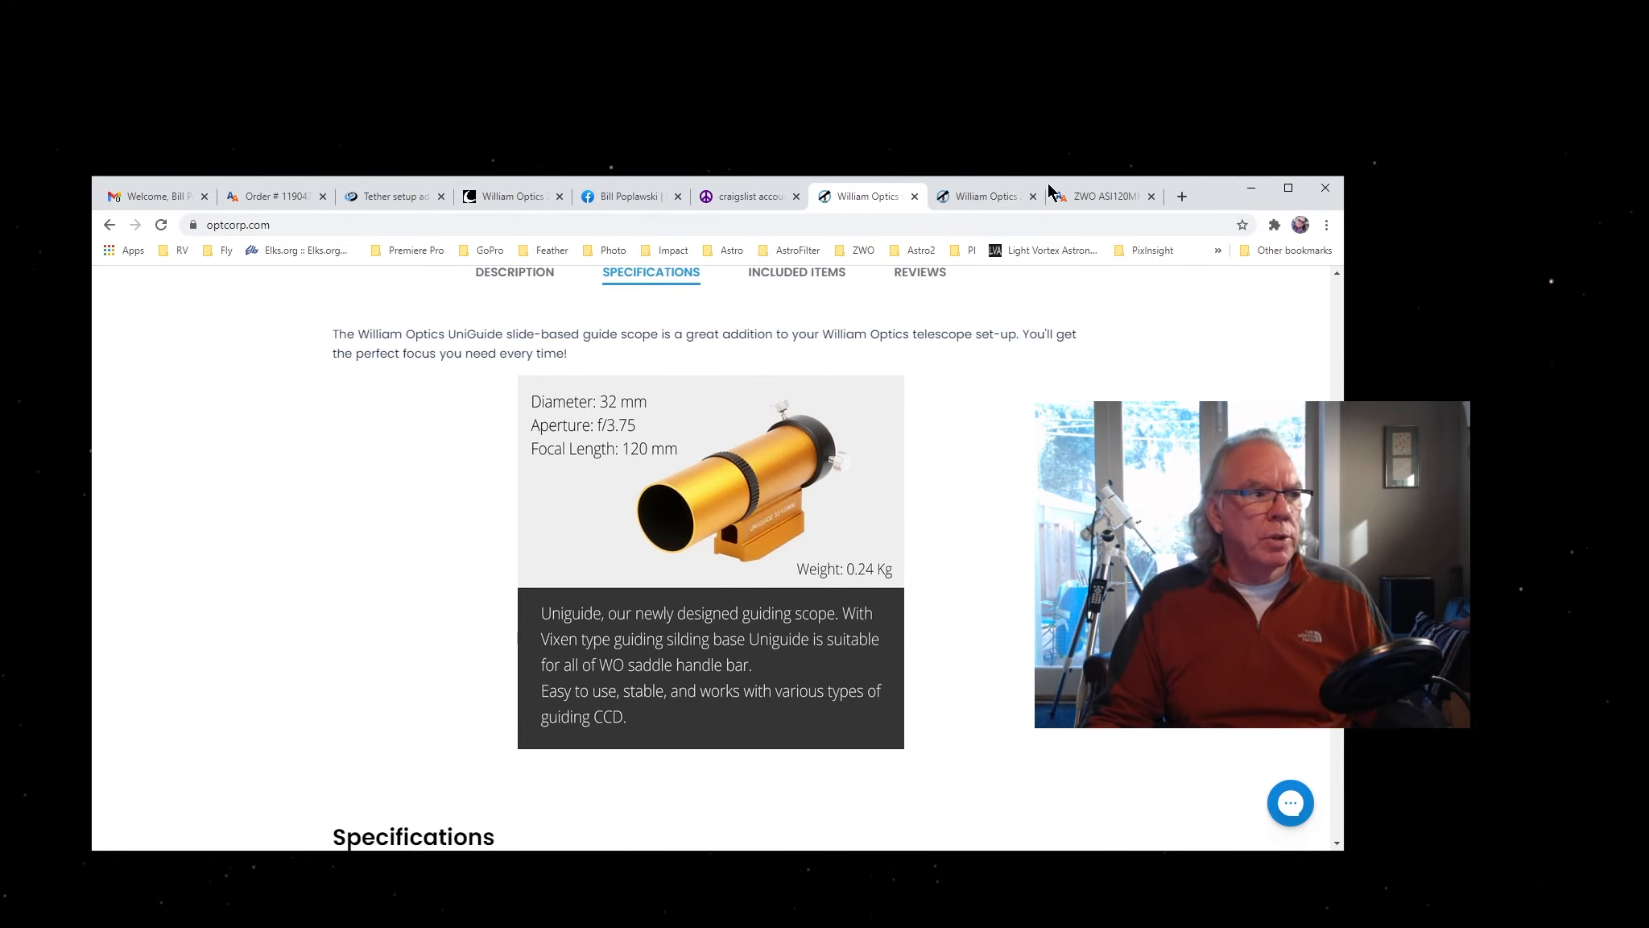
pyautogui.click(1096, 196)
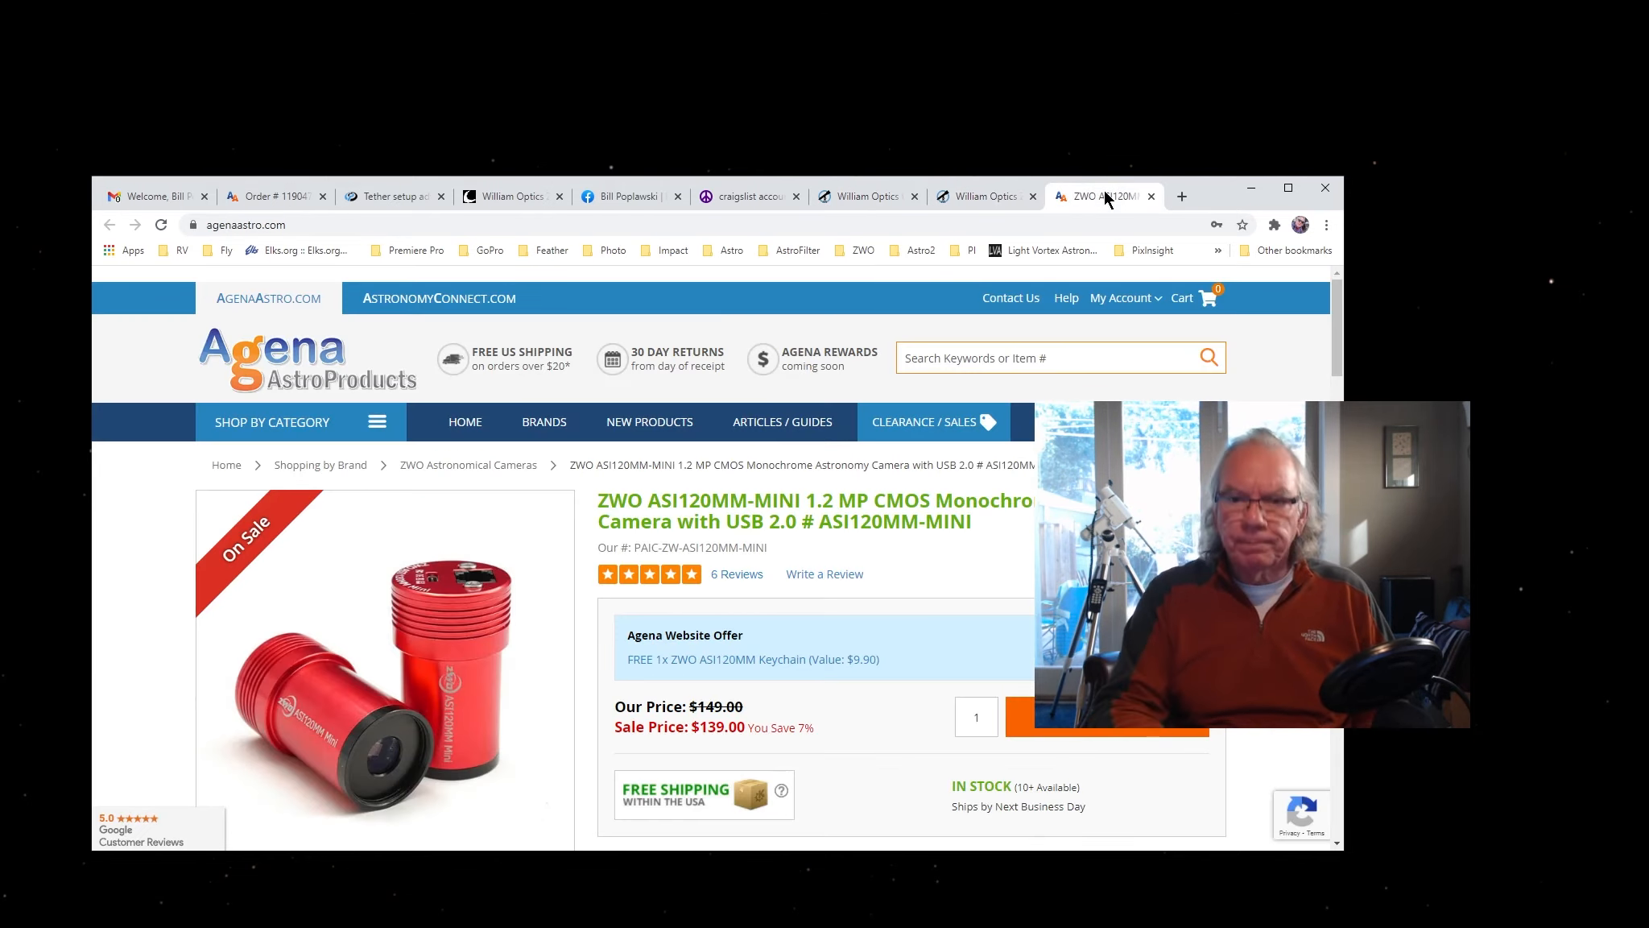